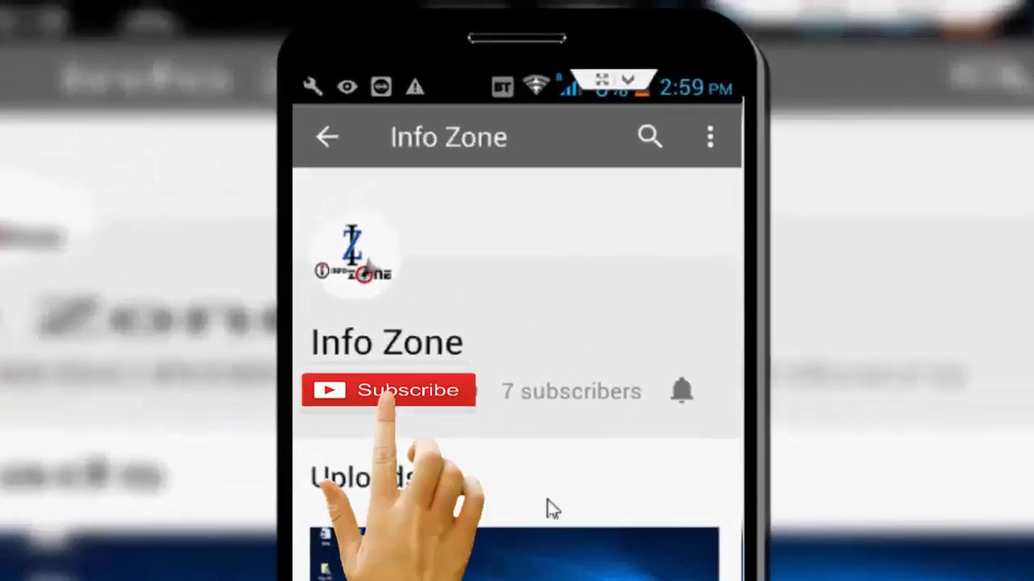
# Step: Run appwiz.cpl to open Programs and Features listing the installed programs
pyautogui.click(387, 389)
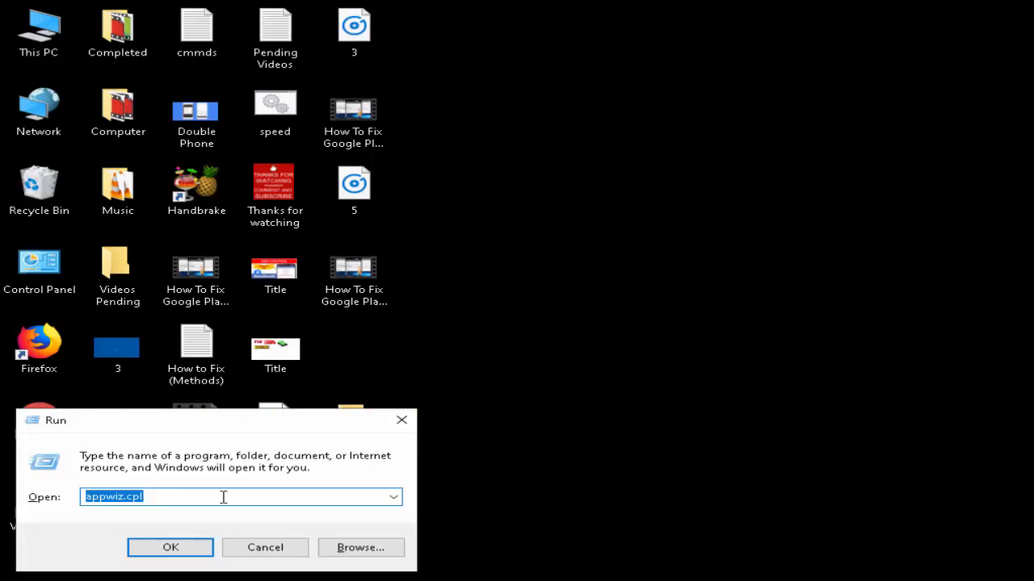
pyautogui.moveTo(74, 500)
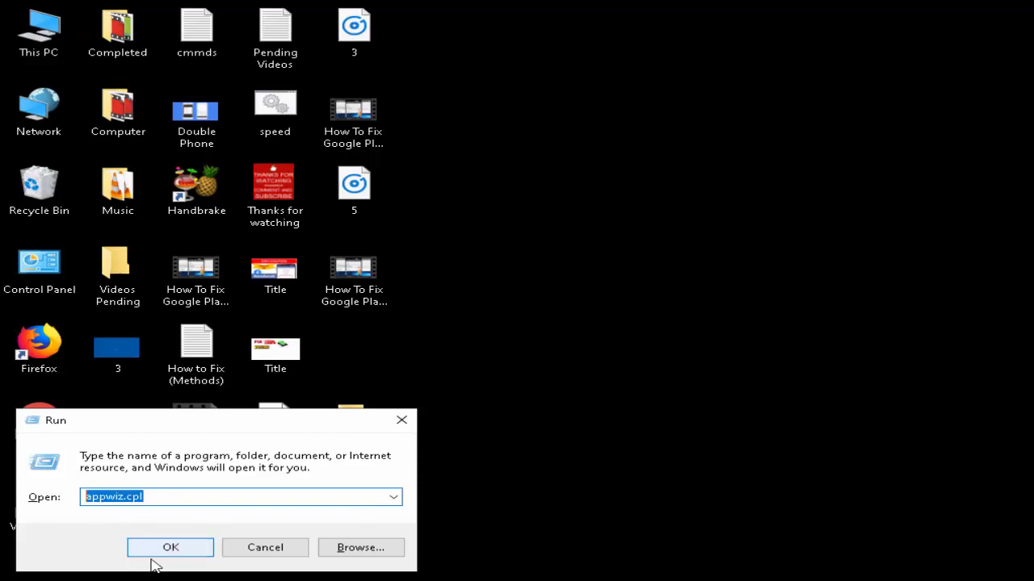
pyautogui.click(171, 547)
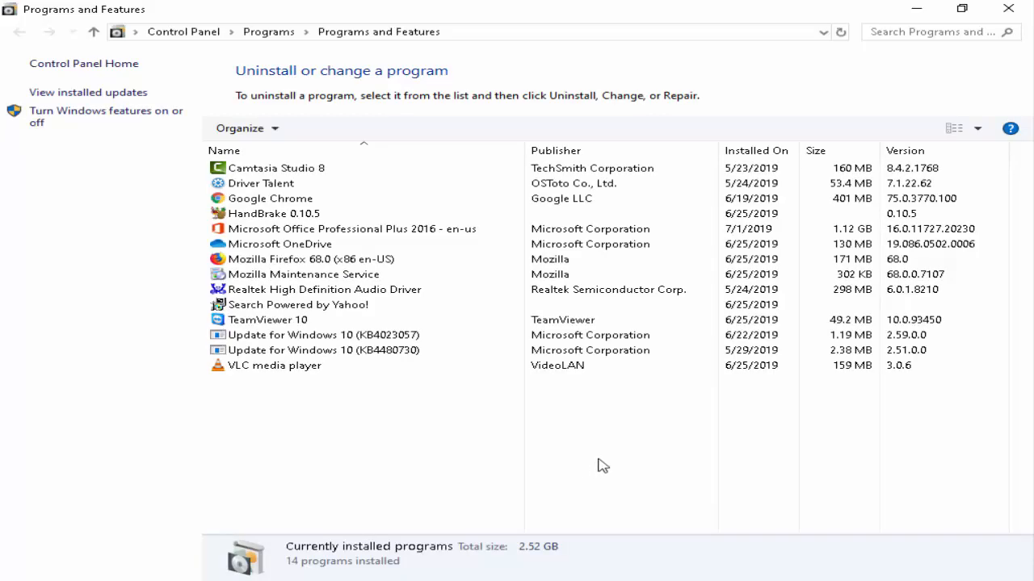
pyautogui.moveTo(639, 452)
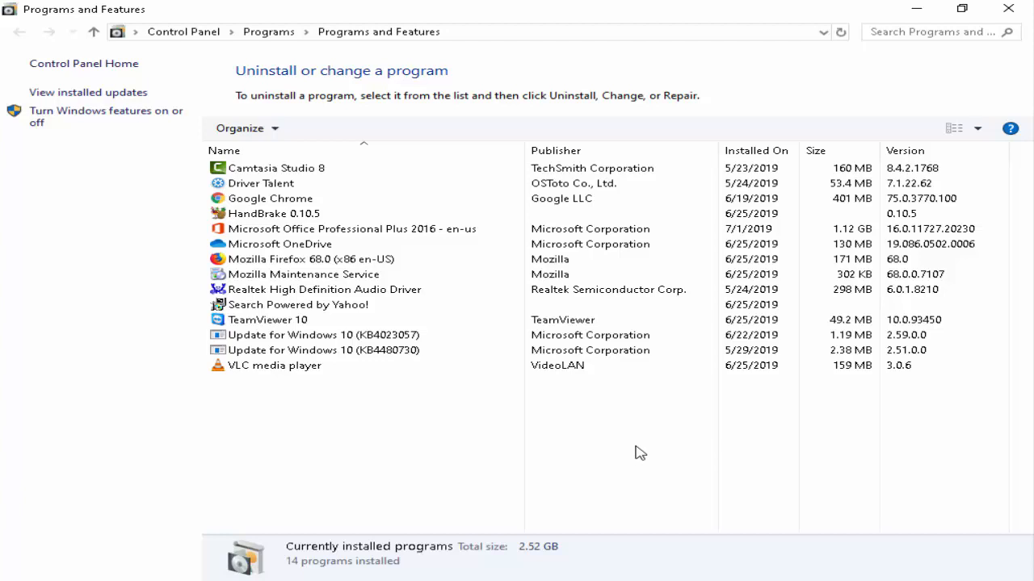
pyautogui.moveTo(927, 48)
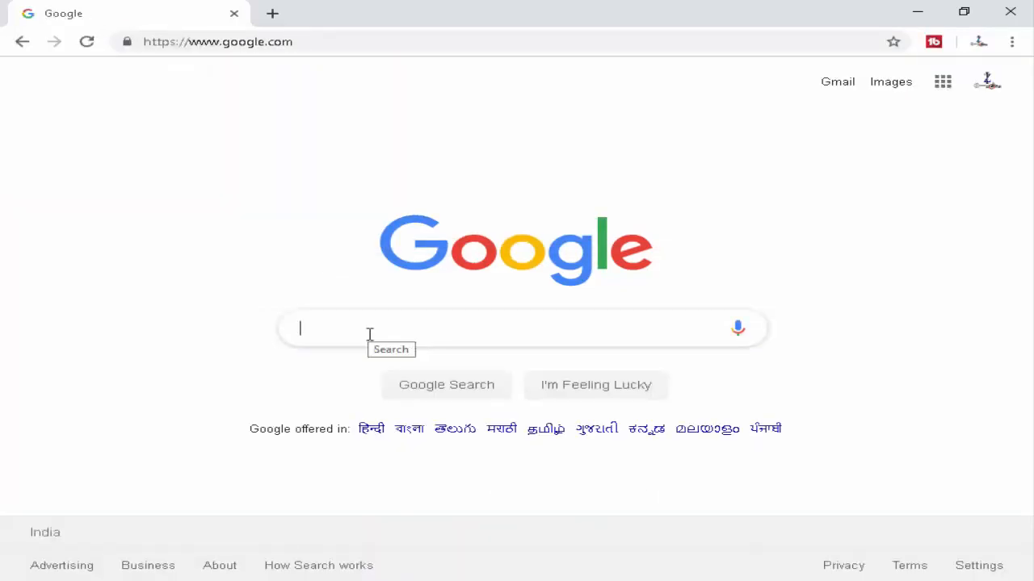
# Step: Search Google for 'microsoft visual c++ 2015'
pyautogui.write('microsoft visual c++ 2015')
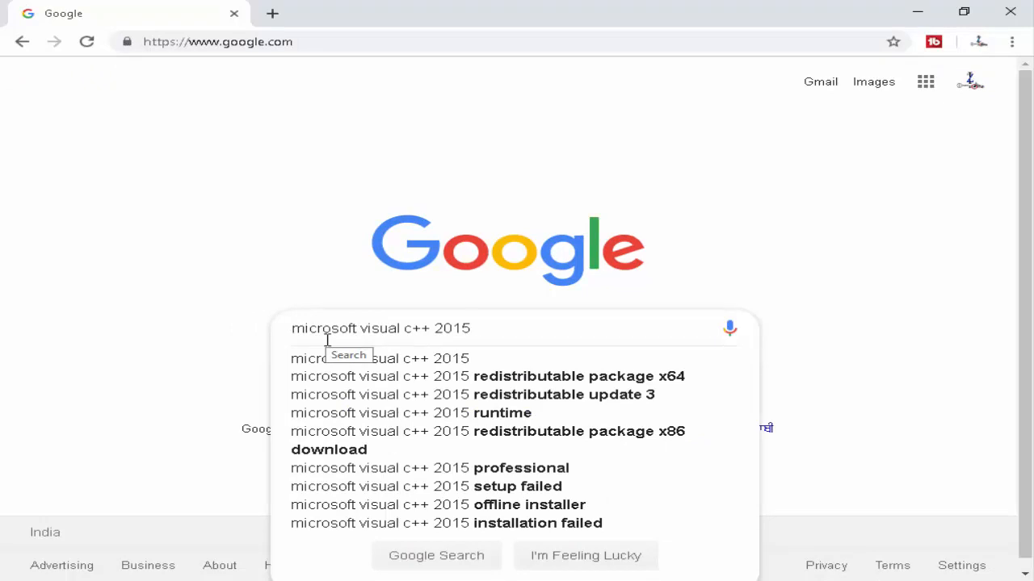
pyautogui.press('enter')
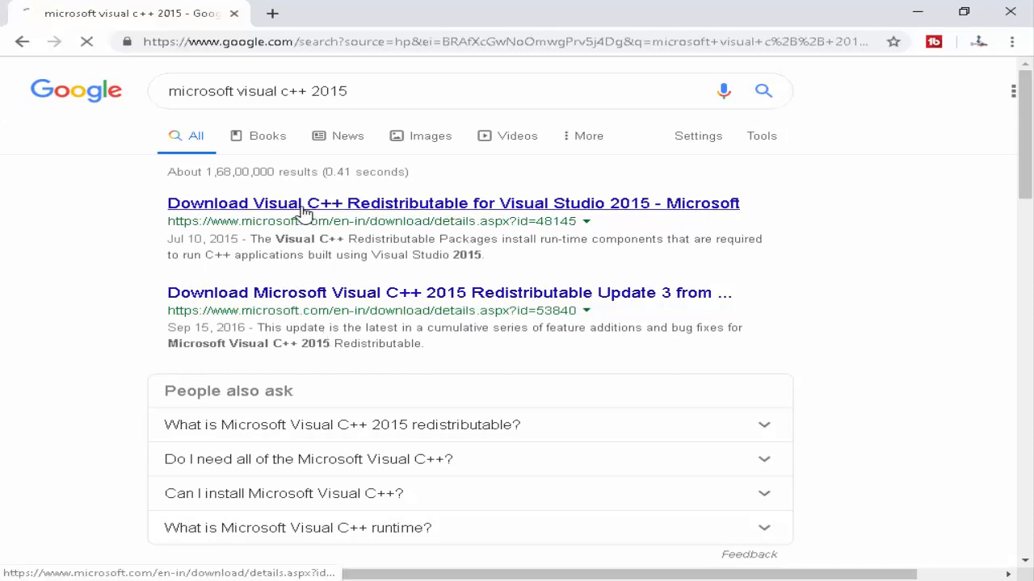
# Step: From the first result, download the Visual C++ 2015 Redistributable with English kept as the language
pyautogui.click(452, 204)
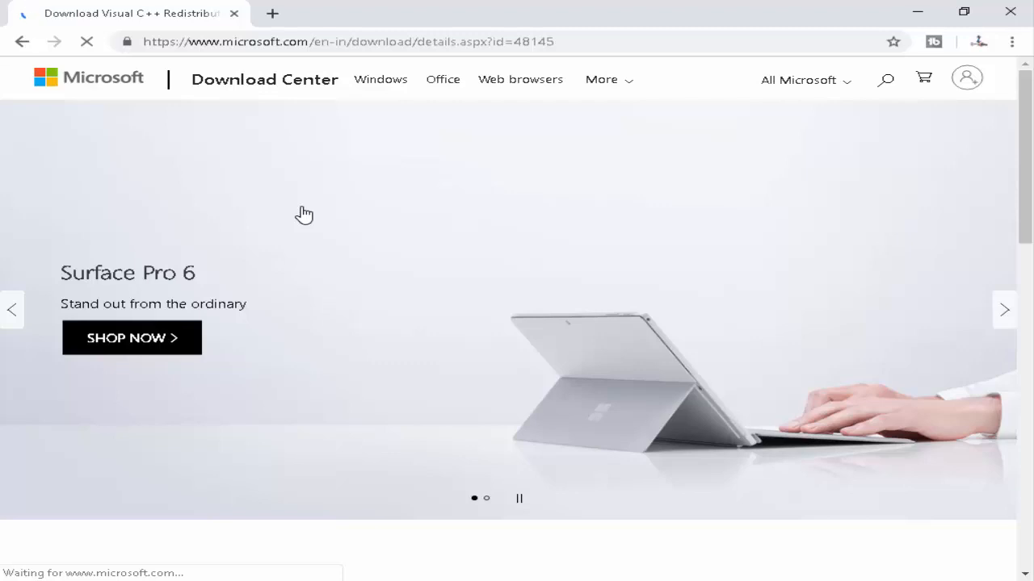
pyautogui.scroll(-3)
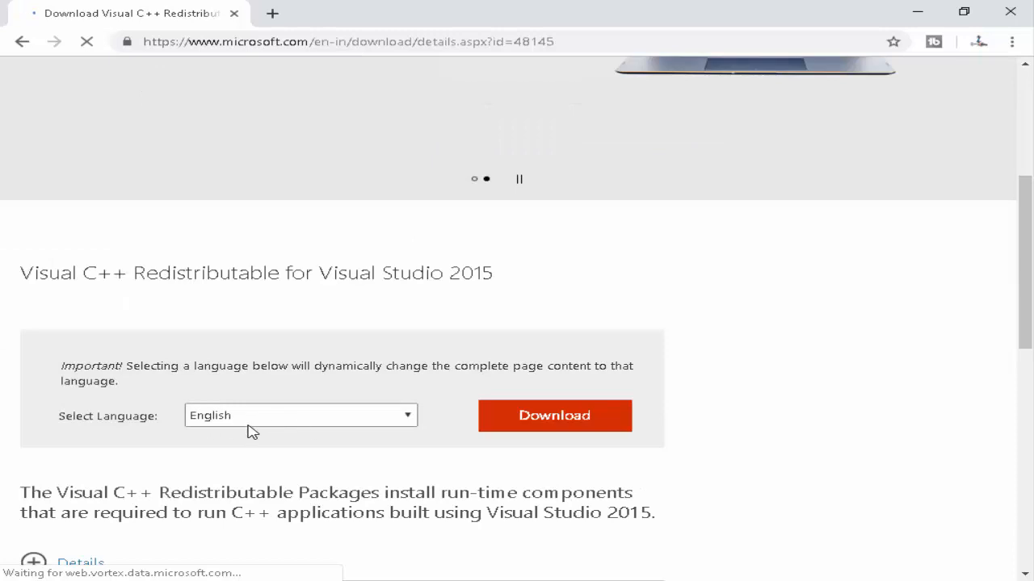
pyautogui.click(554, 415)
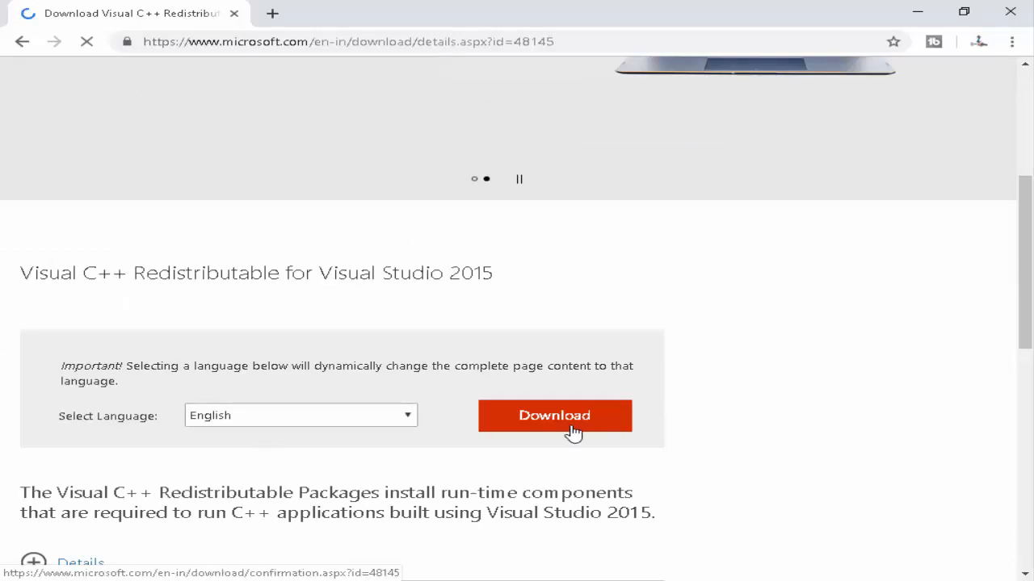
pyautogui.click(555, 416)
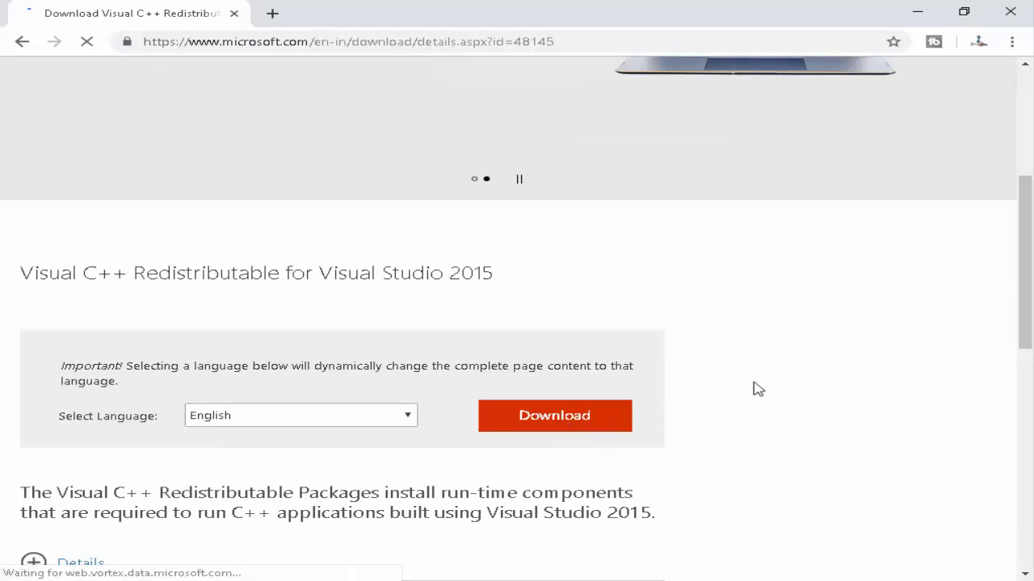
pyautogui.scroll(-3)
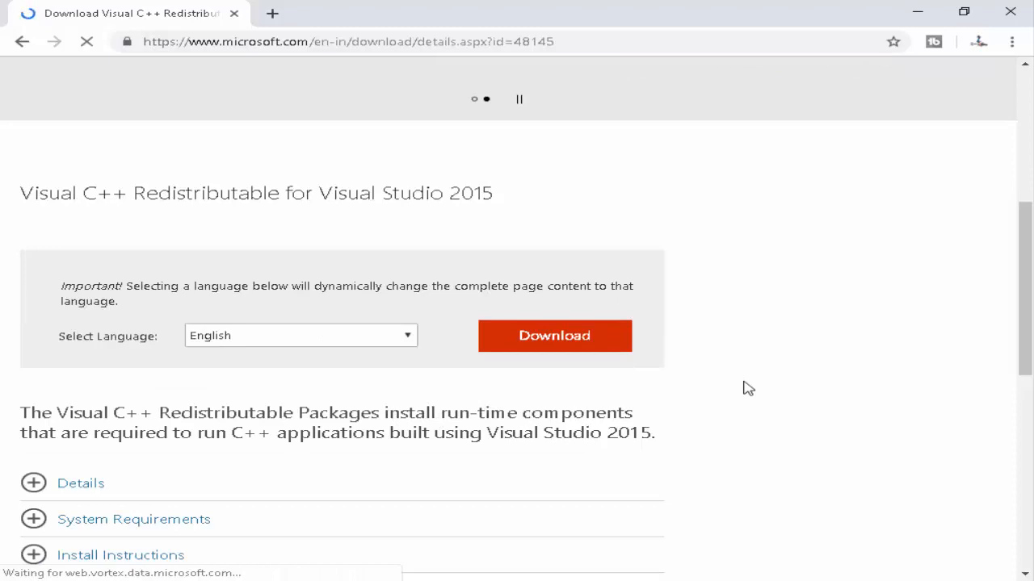